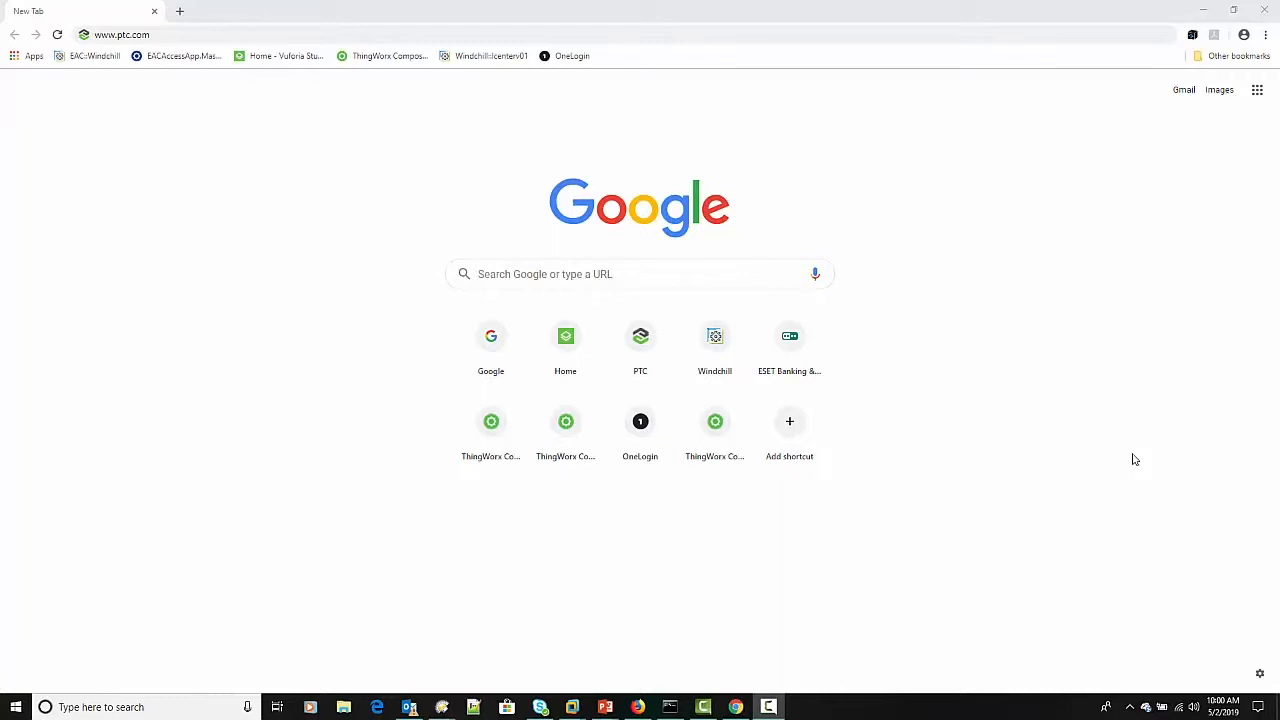
mouse_move(128, 86)
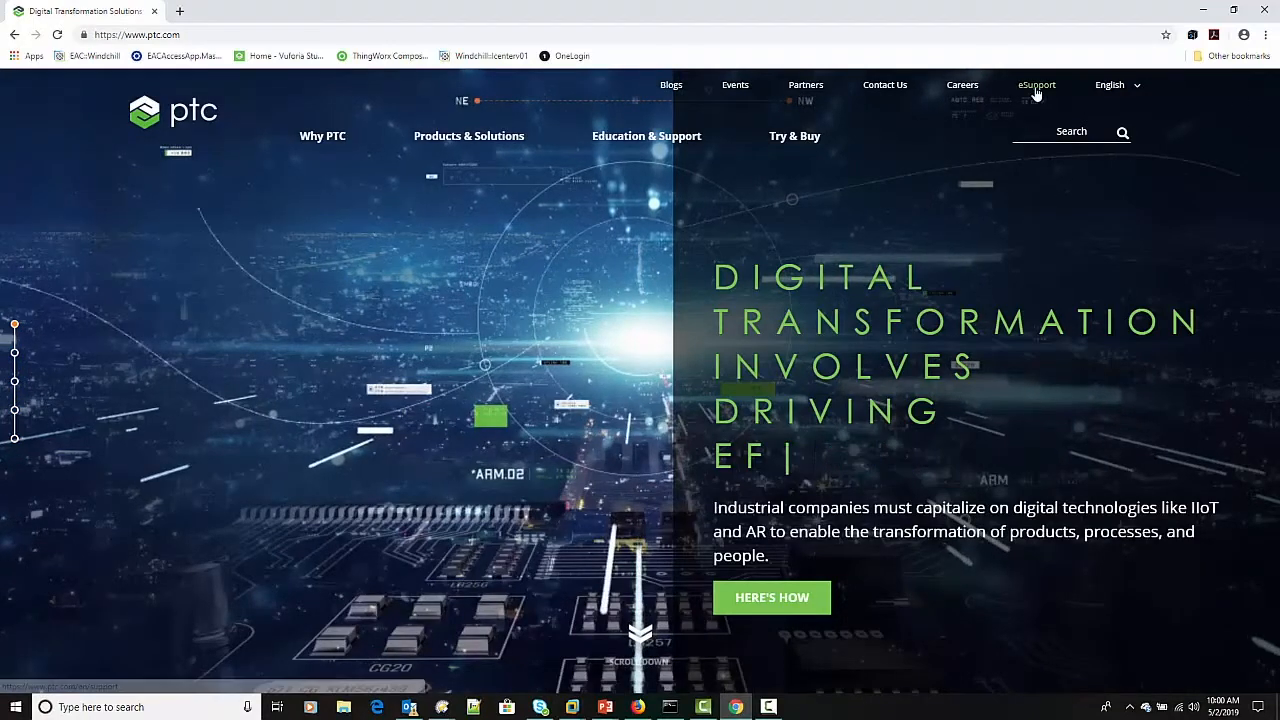
- Go to PTC's eSupport page from the ptc.com top navigation
left_click(1036, 84)
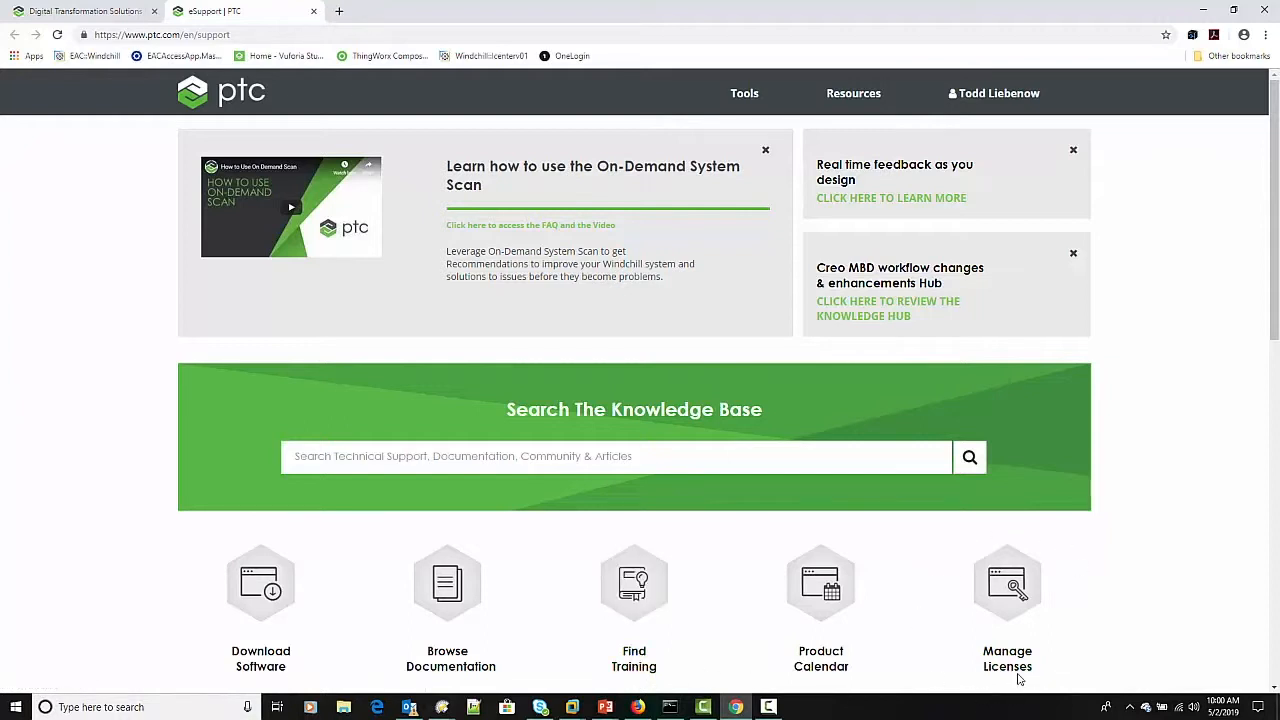
mouse_move(1008, 584)
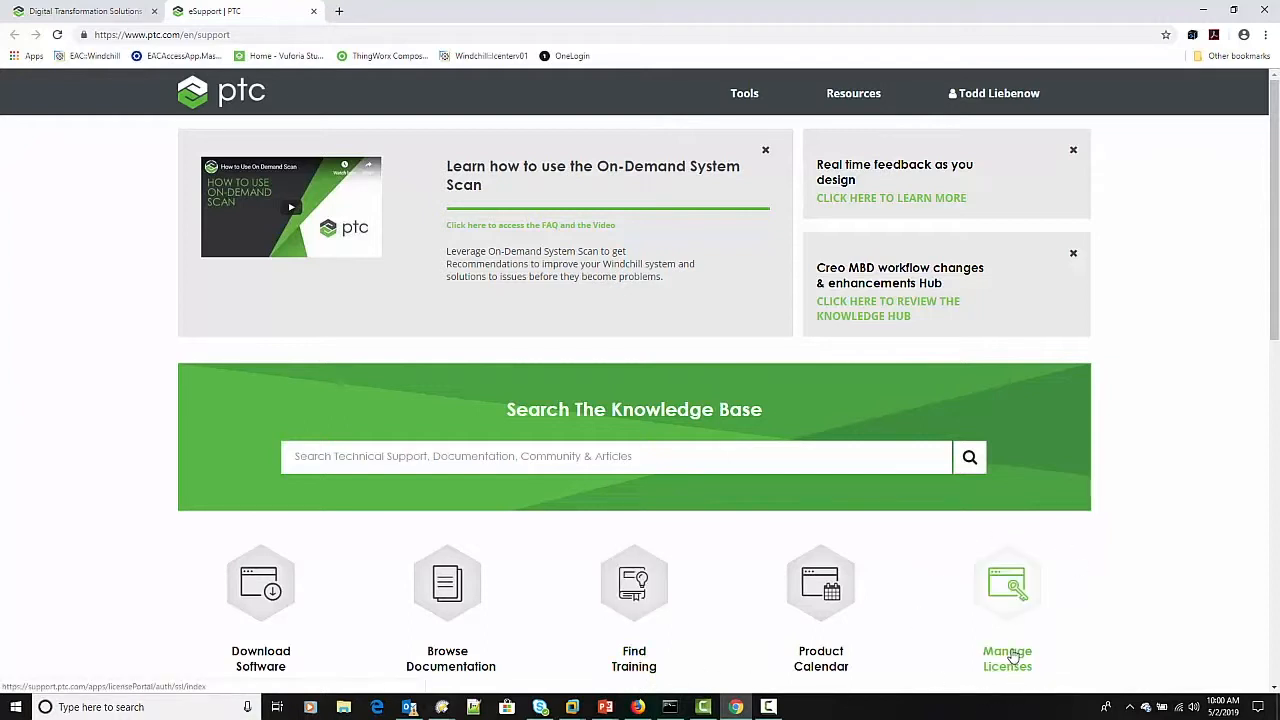
- Open the Manage Licenses tile so License Management loads in a new tab
left_click(1008, 584)
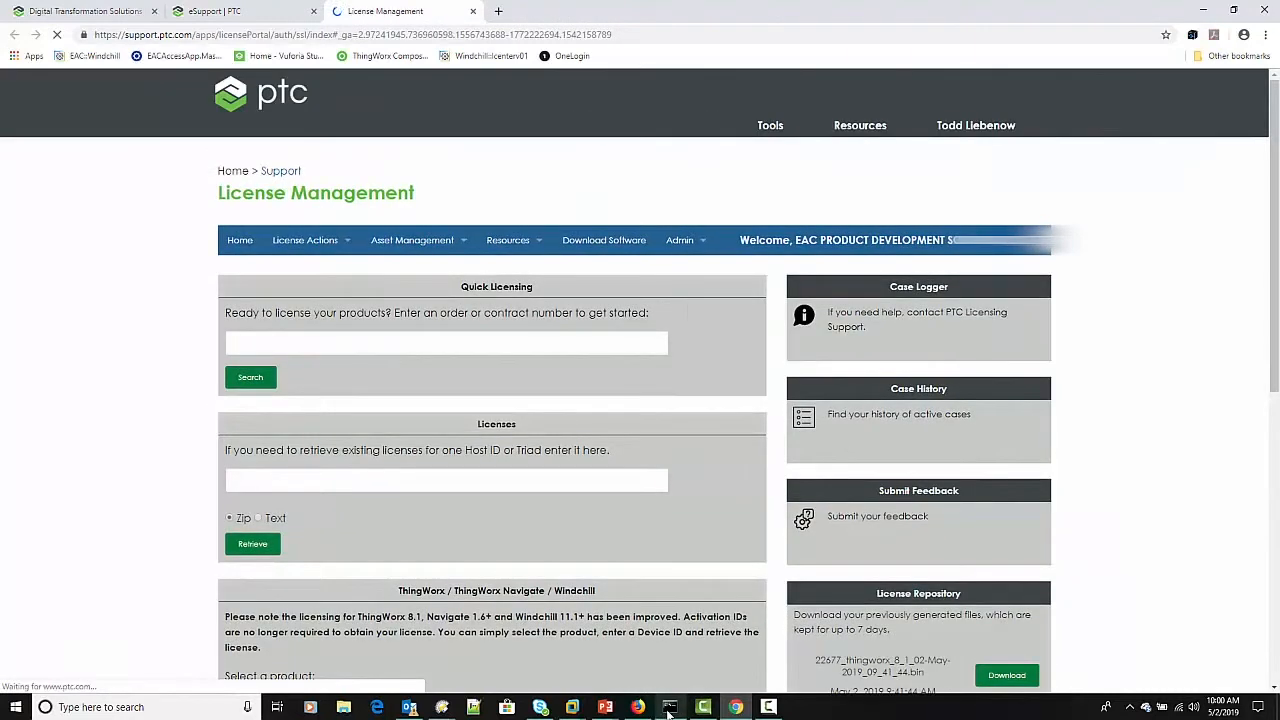
left_click(668, 708)
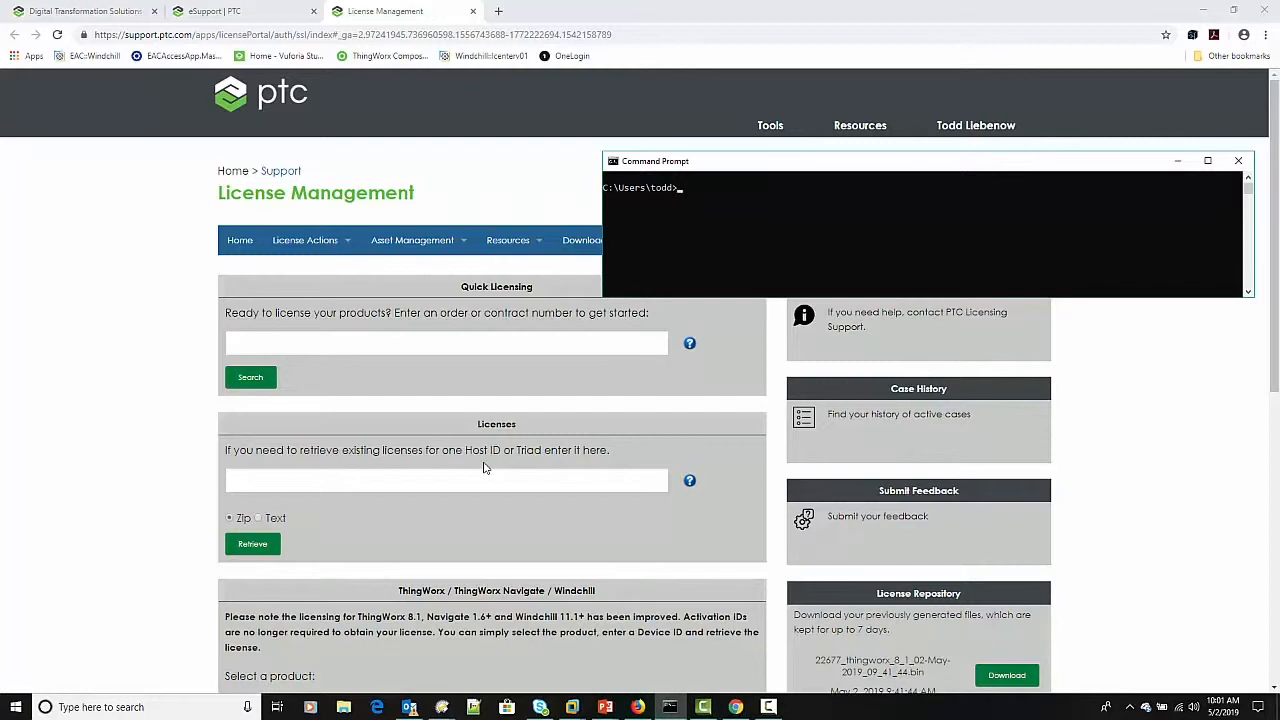
mouse_move(492, 564)
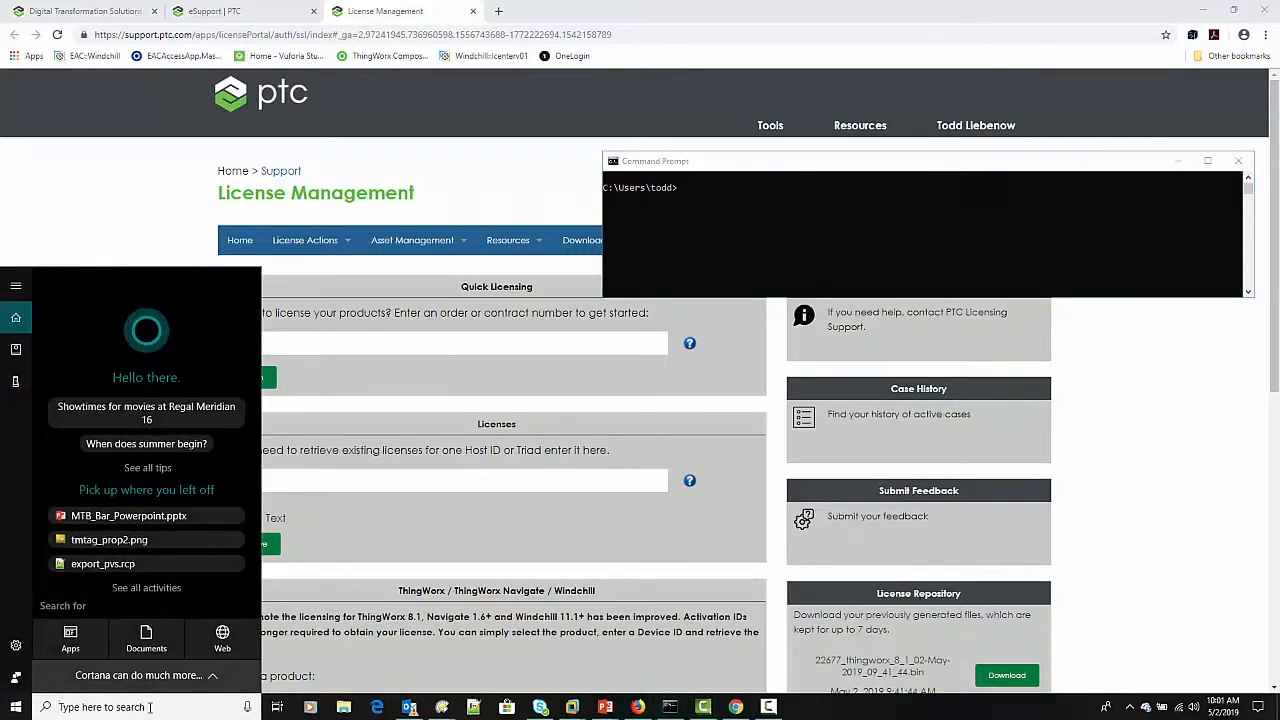
type("cm")
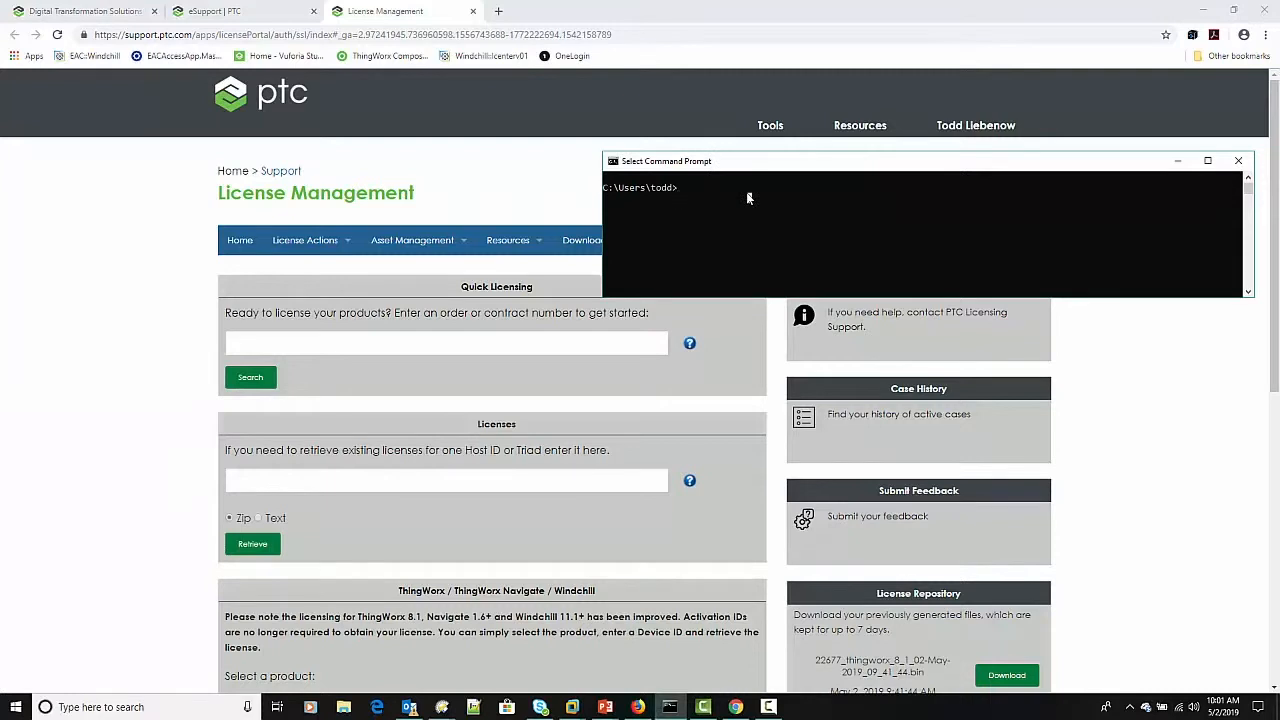
- Run ipconfig /all and scroll to the Wi-Fi adapter details
type("ip")
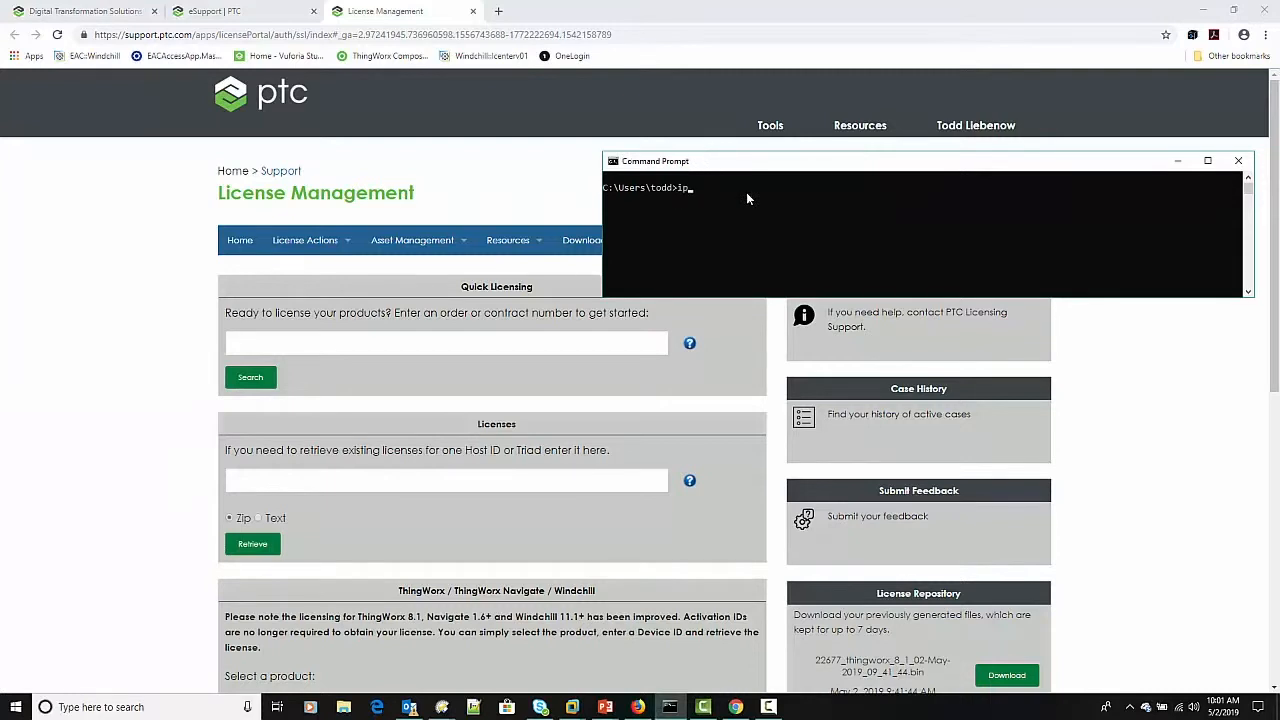
type("config")
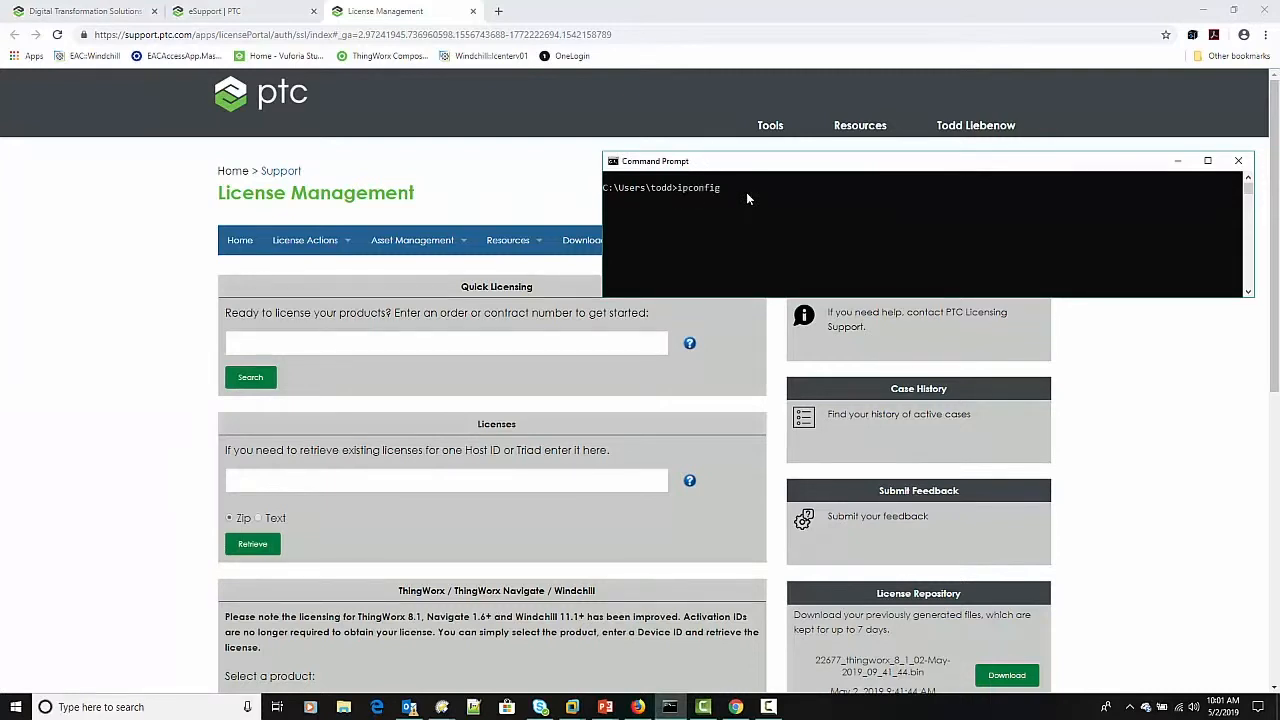
type("/all")
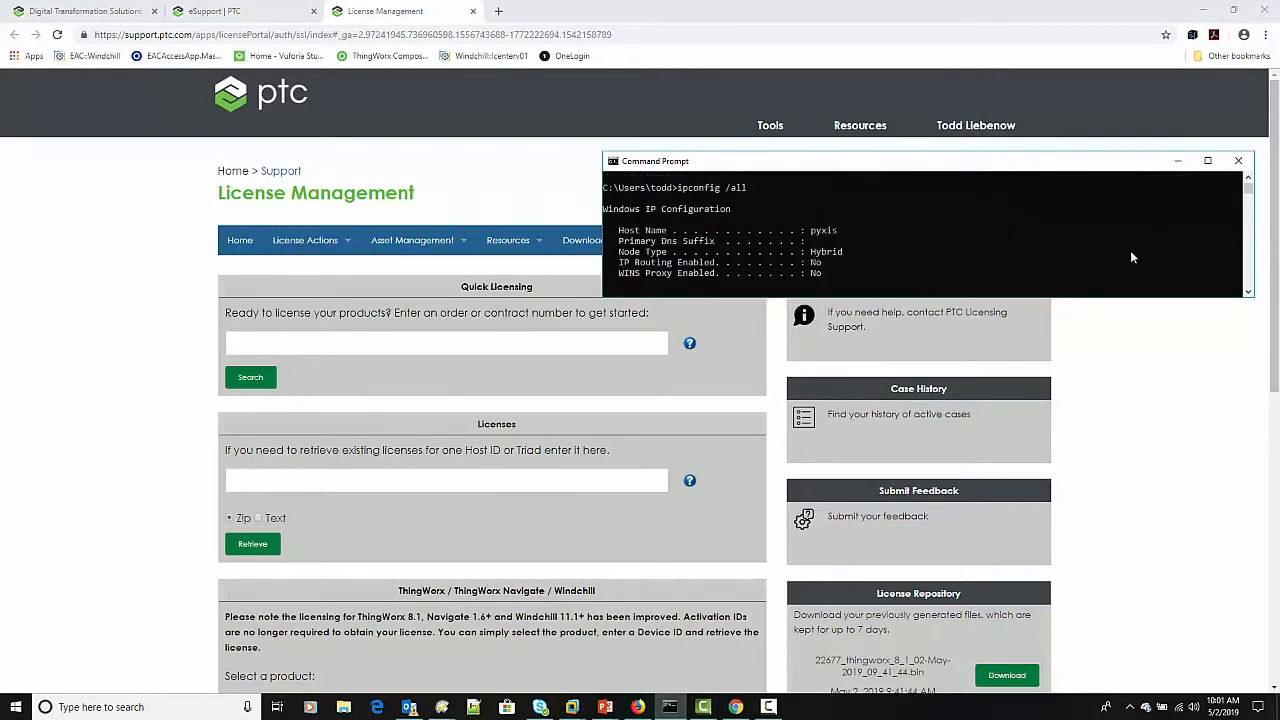
mouse_move(1000, 264)
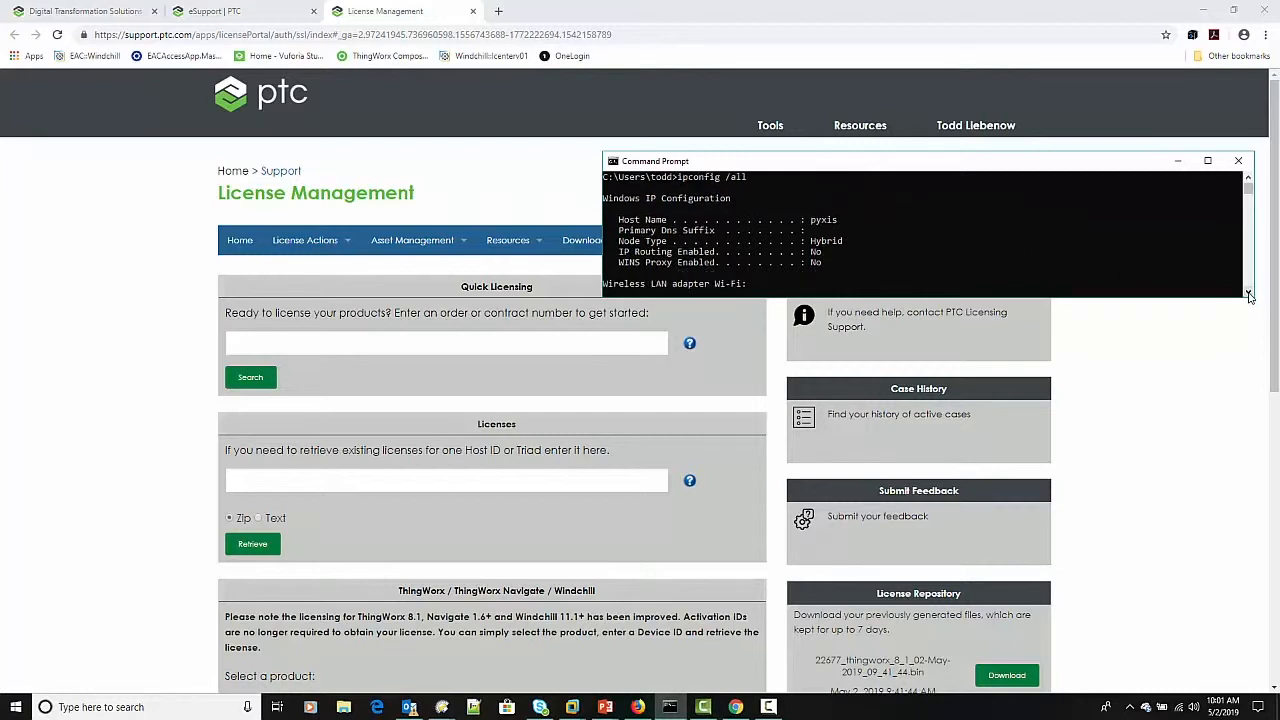
scroll("down", 3)
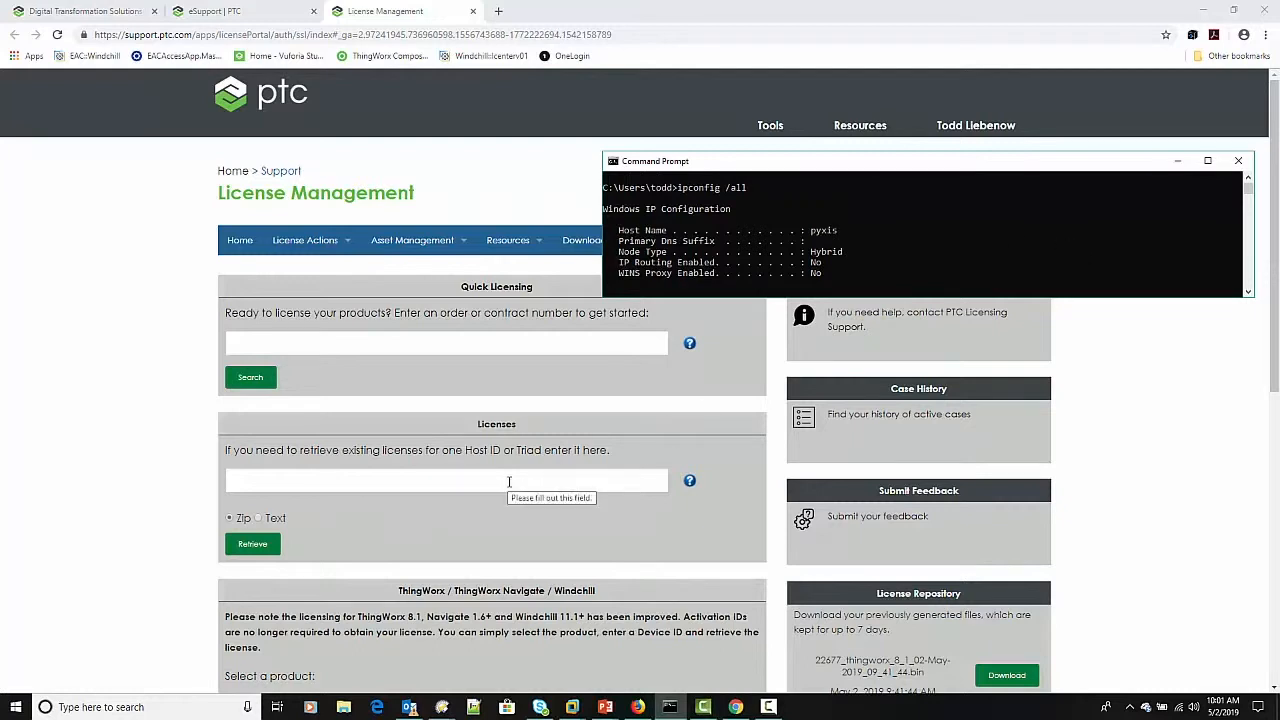
- Enter the host ID starting '9c' in the Licenses field and submit Retrieve
left_click(1238, 160)
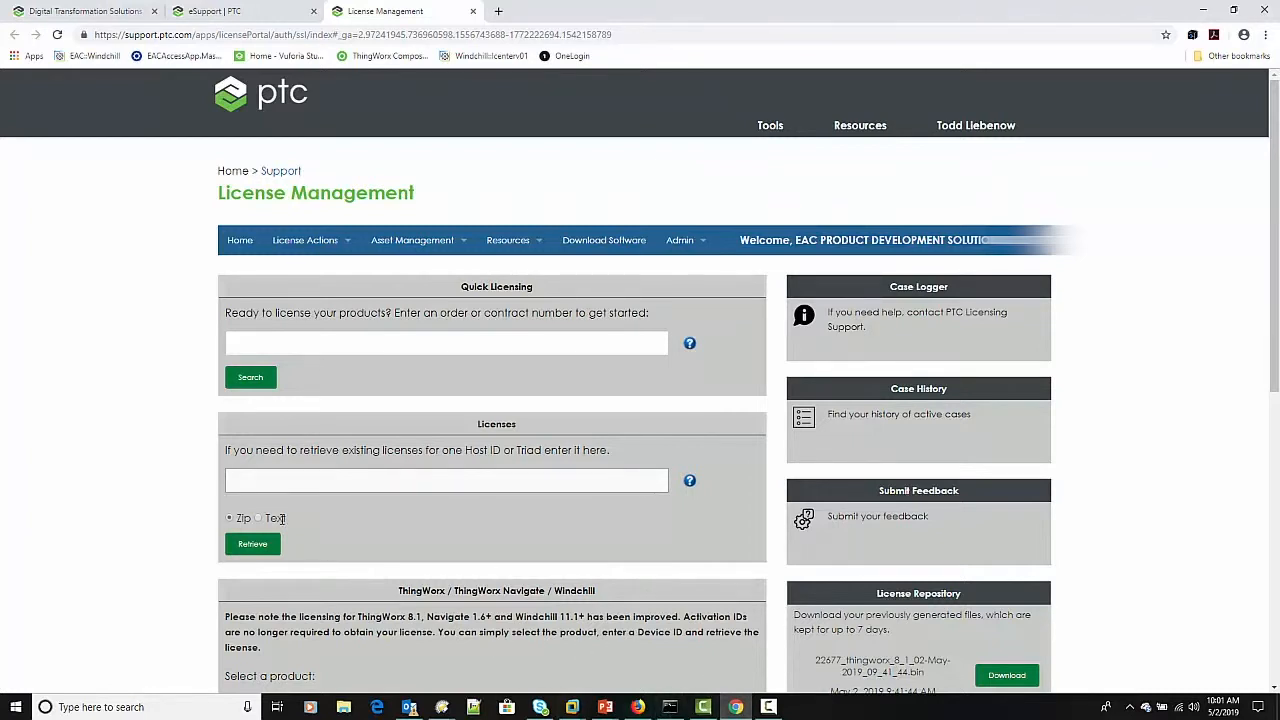
type("9c-")
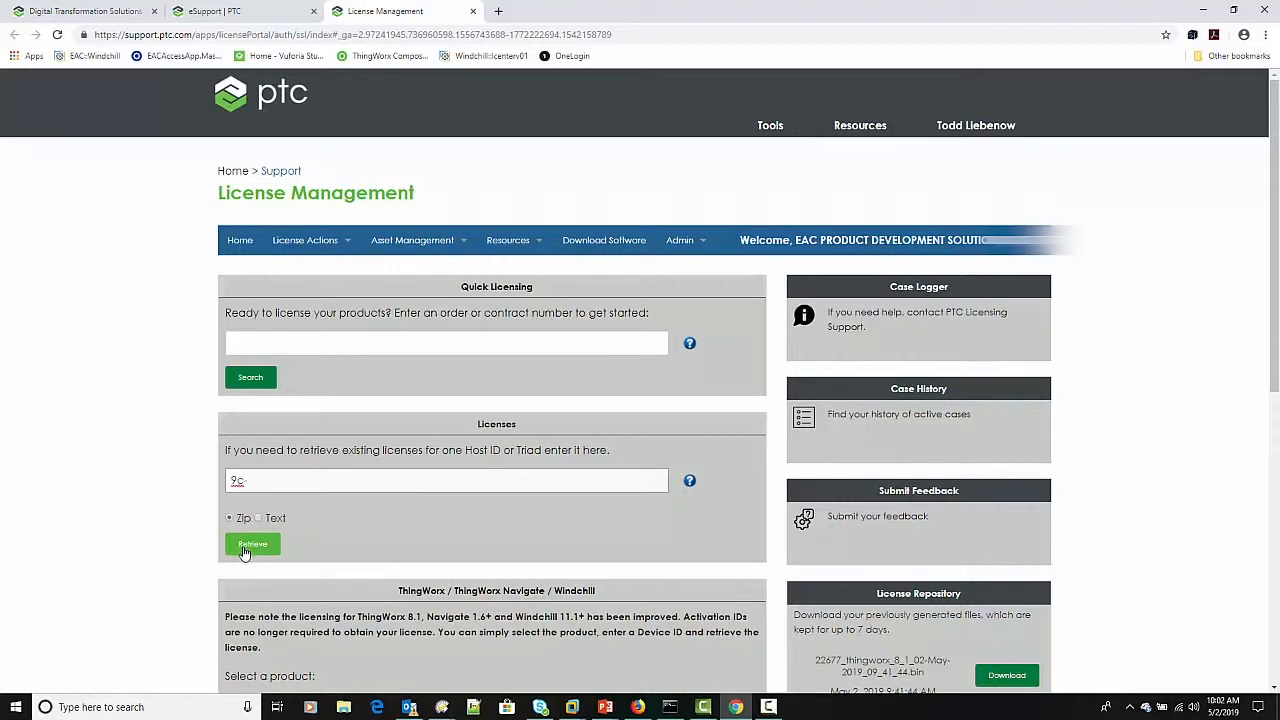
left_click(252, 544)
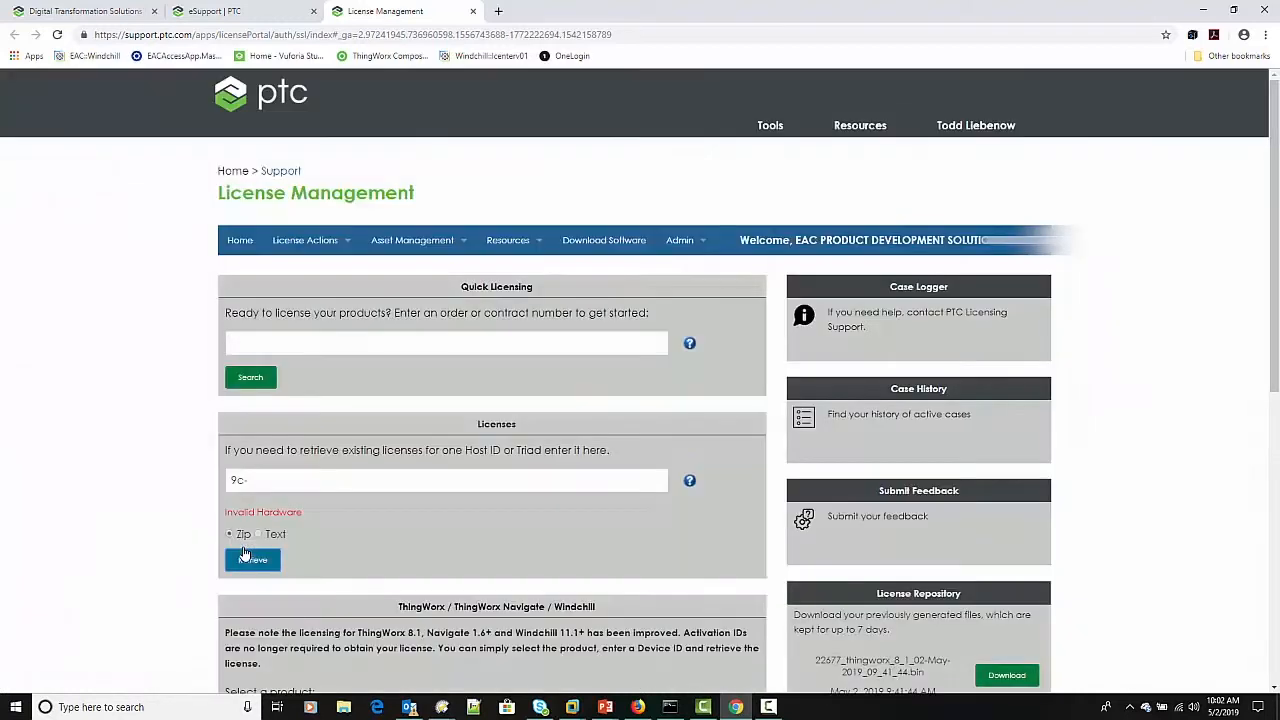